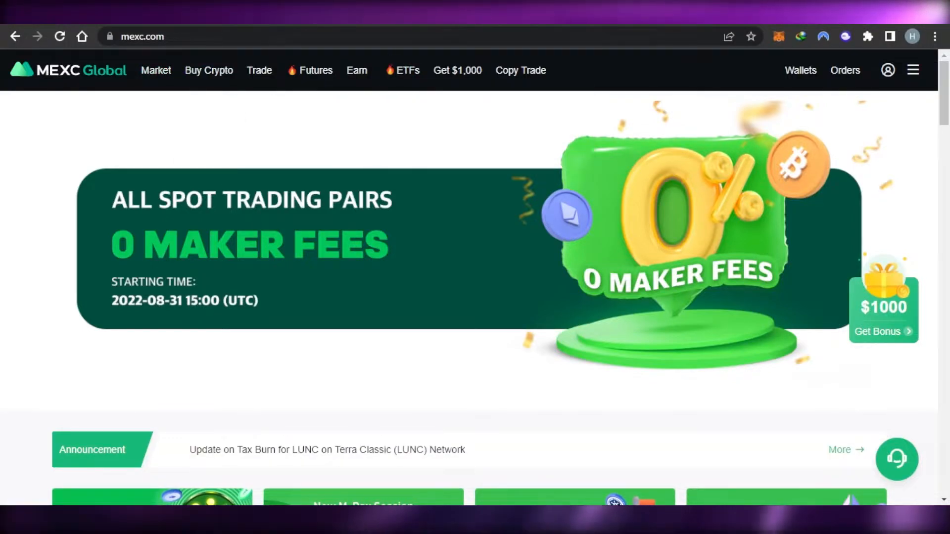
- Browse the top navigation bar and scroll through the current page
left_click(887, 70)
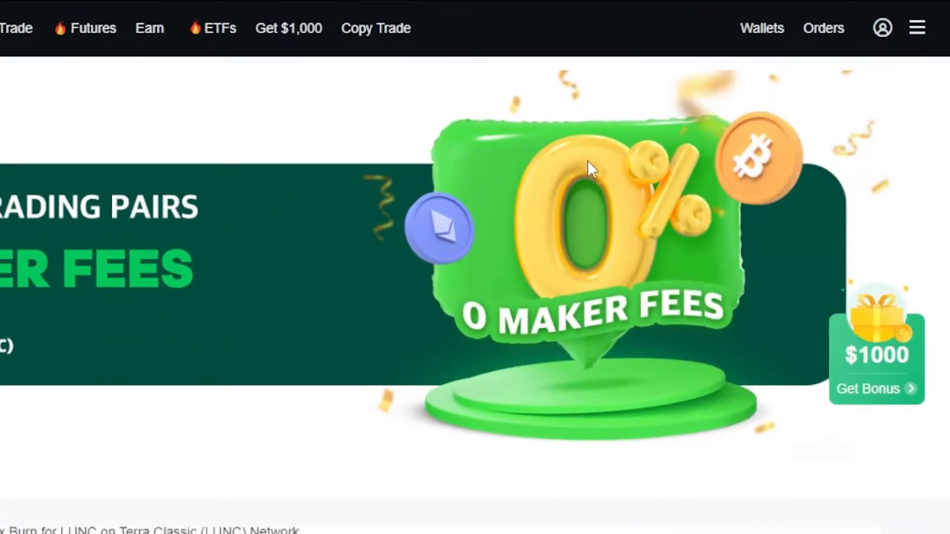
mouse_move(406, 121)
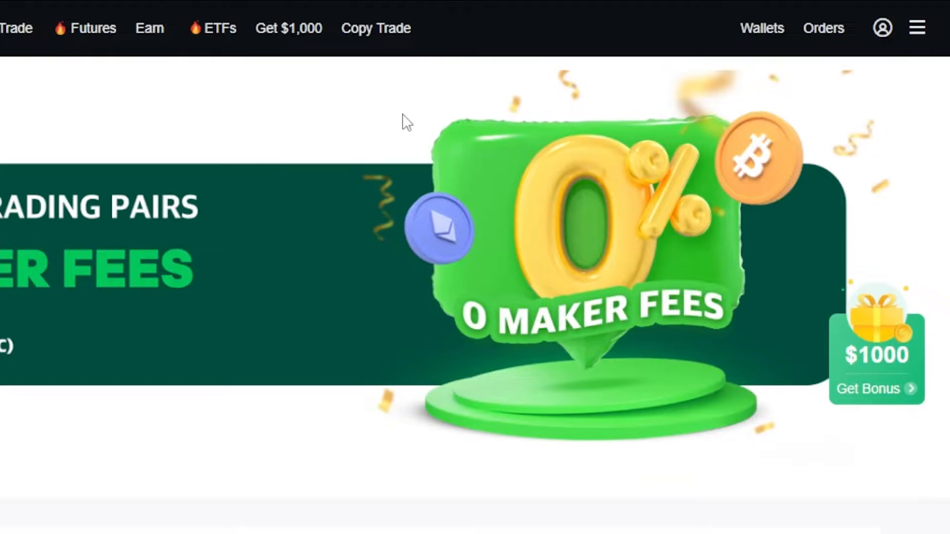
mouse_move(763, 28)
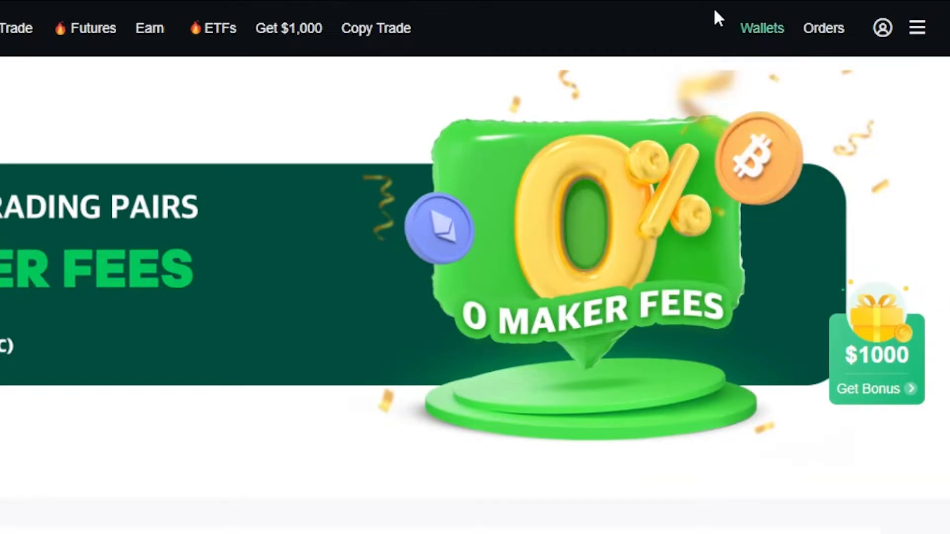
left_click(882, 28)
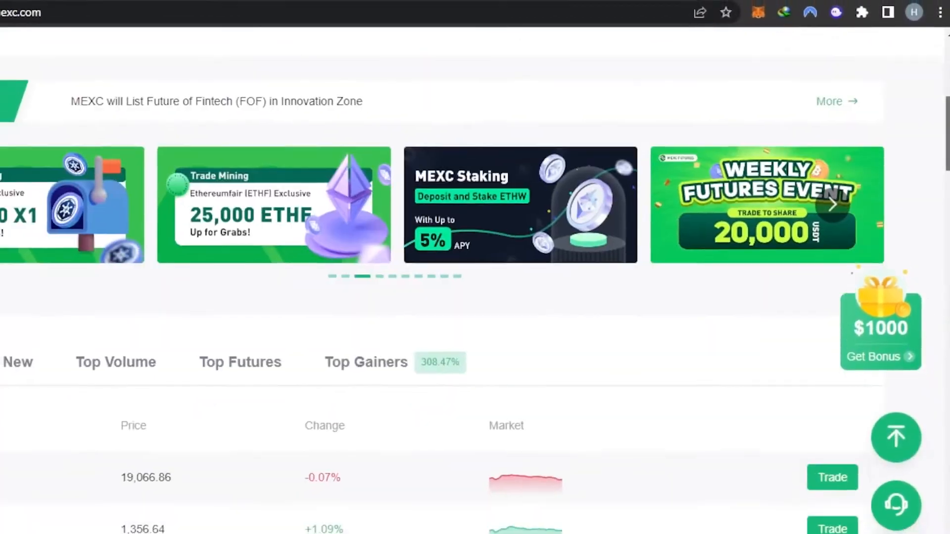
scroll("down", 3)
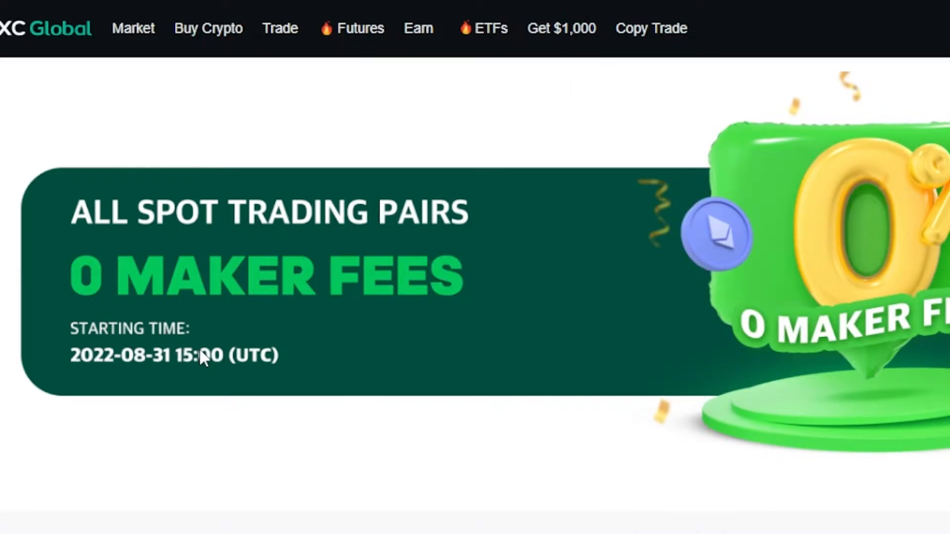
mouse_move(133, 29)
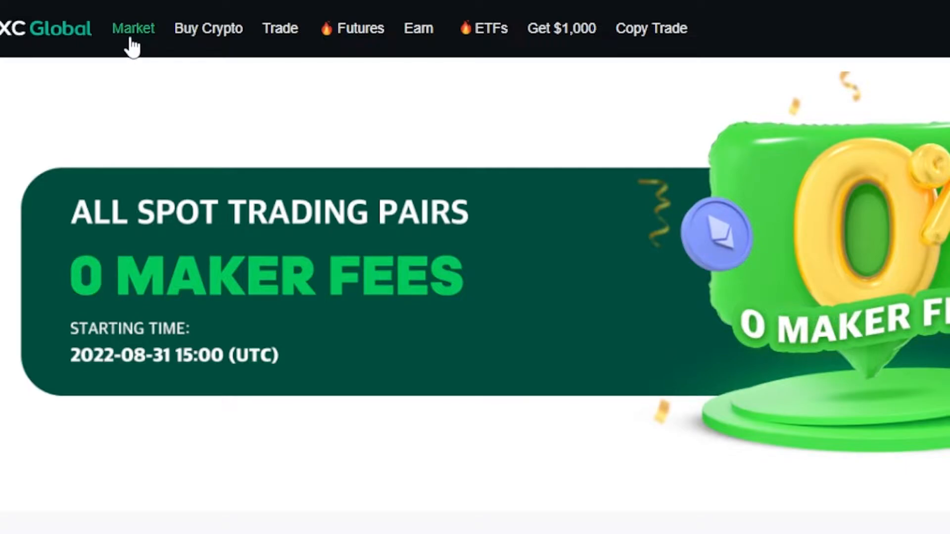
- Switch to the Markets page and scroll the list of spot trading pairs
left_click(133, 27)
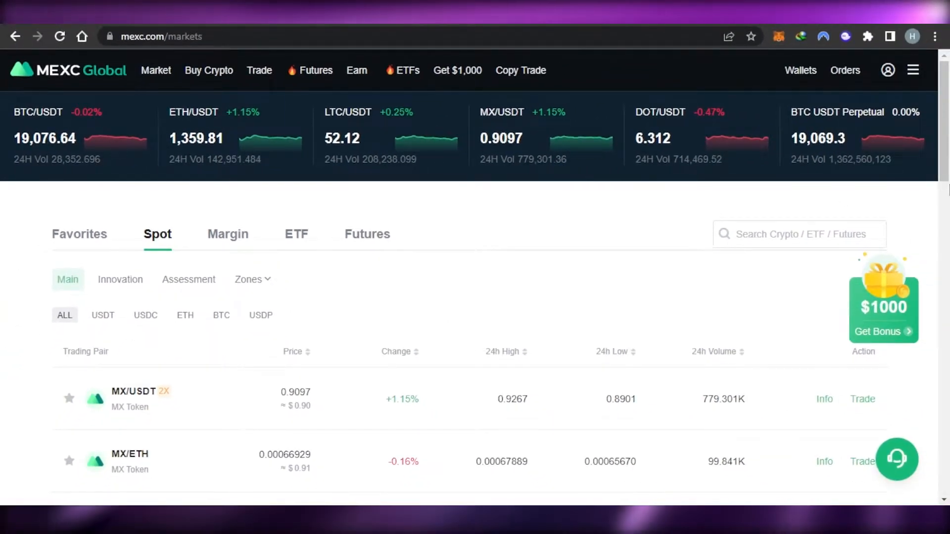
scroll("down", 3)
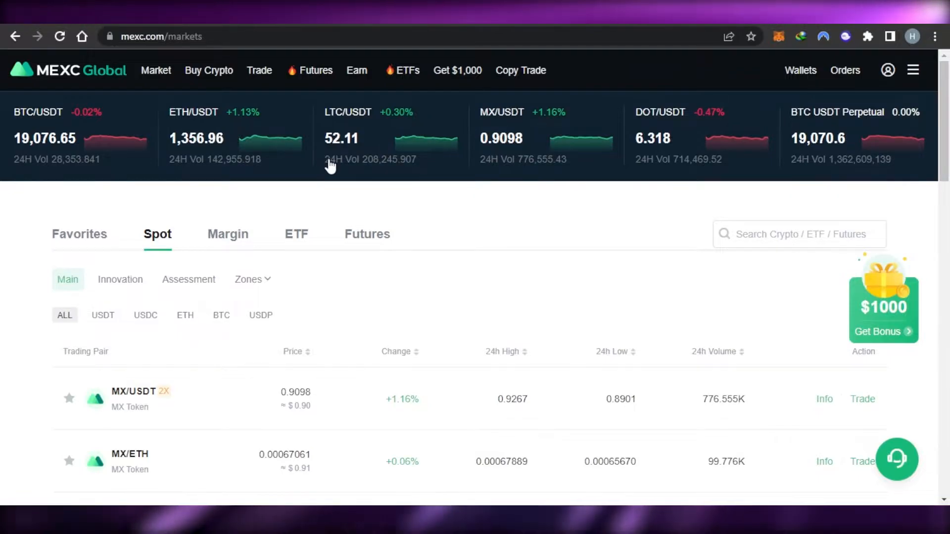
mouse_move(303, 165)
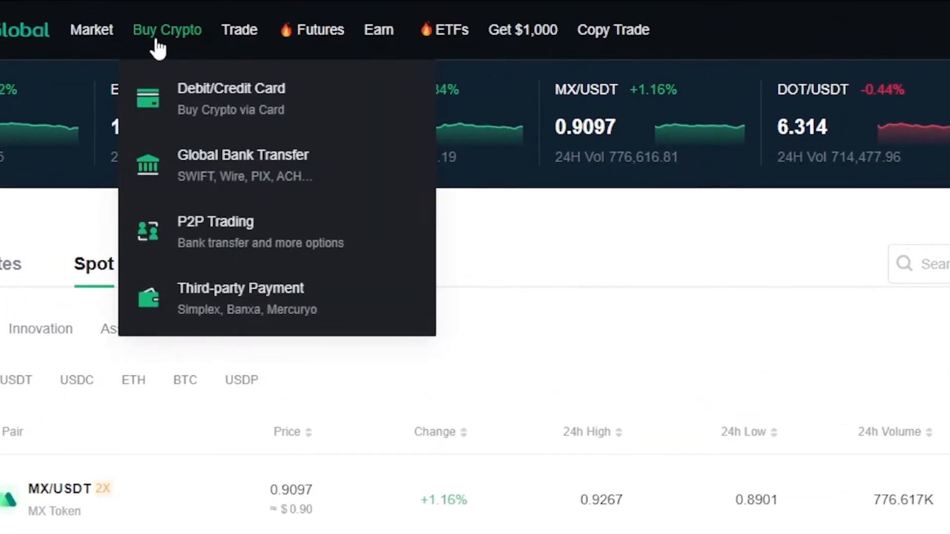
mouse_move(212, 97)
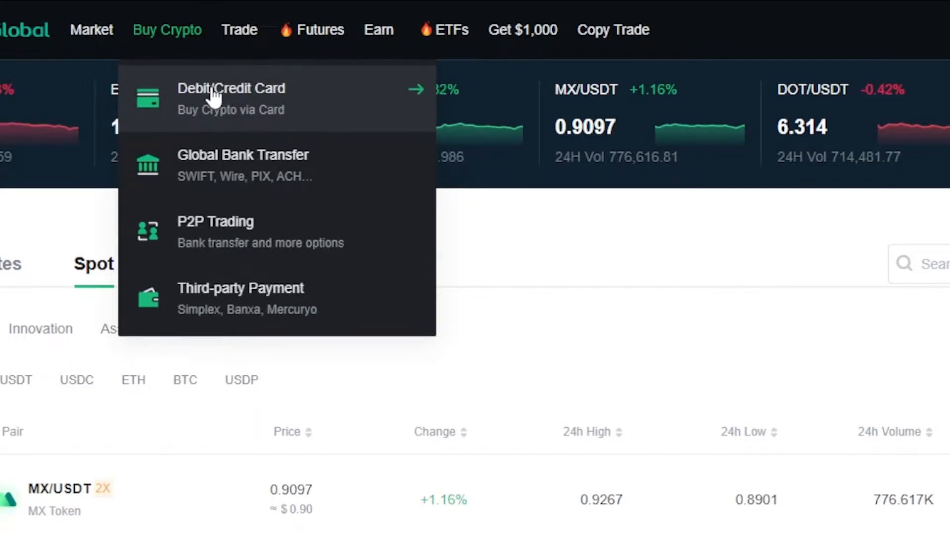
mouse_move(228, 163)
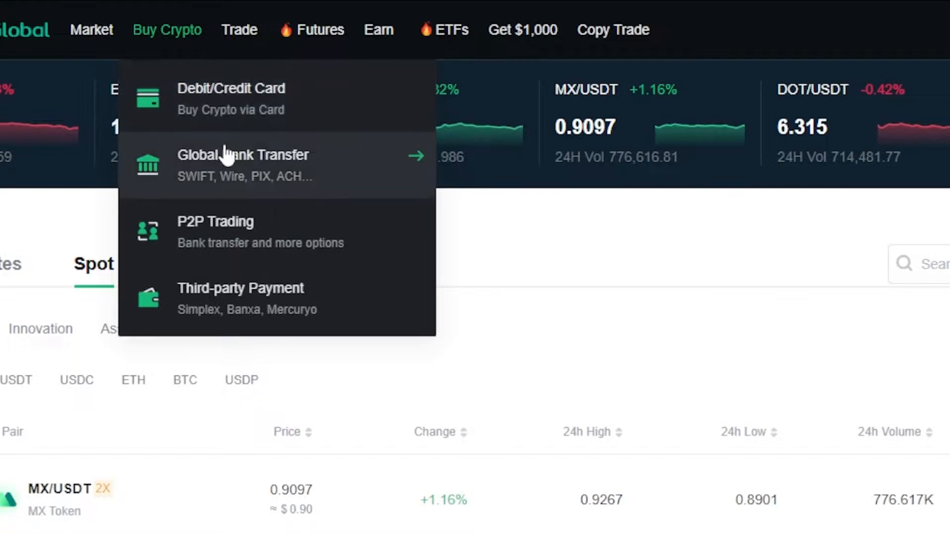
mouse_move(274, 288)
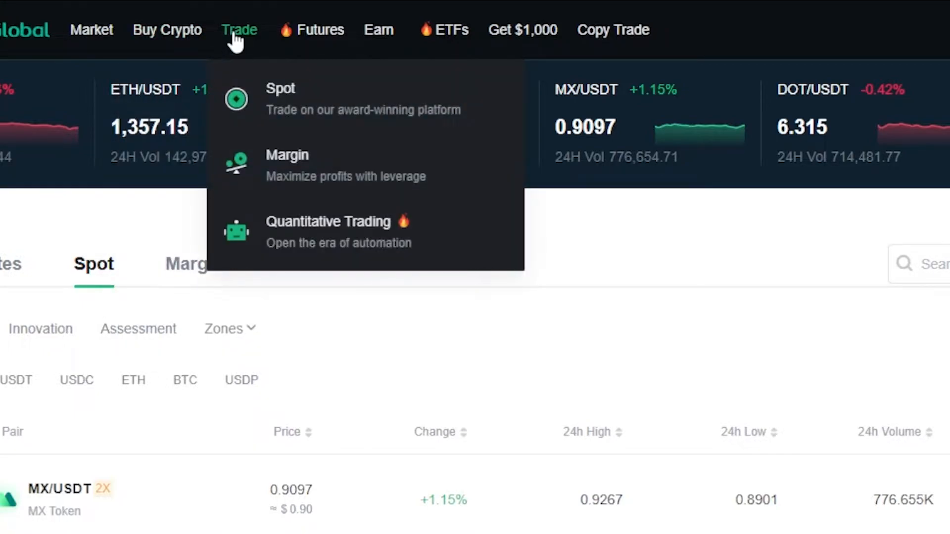
mouse_move(328, 242)
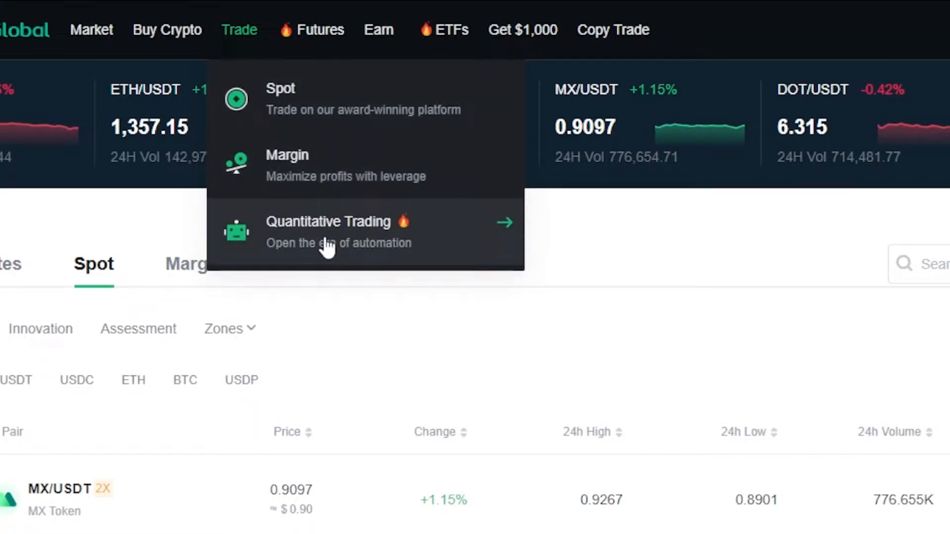
mouse_move(311, 29)
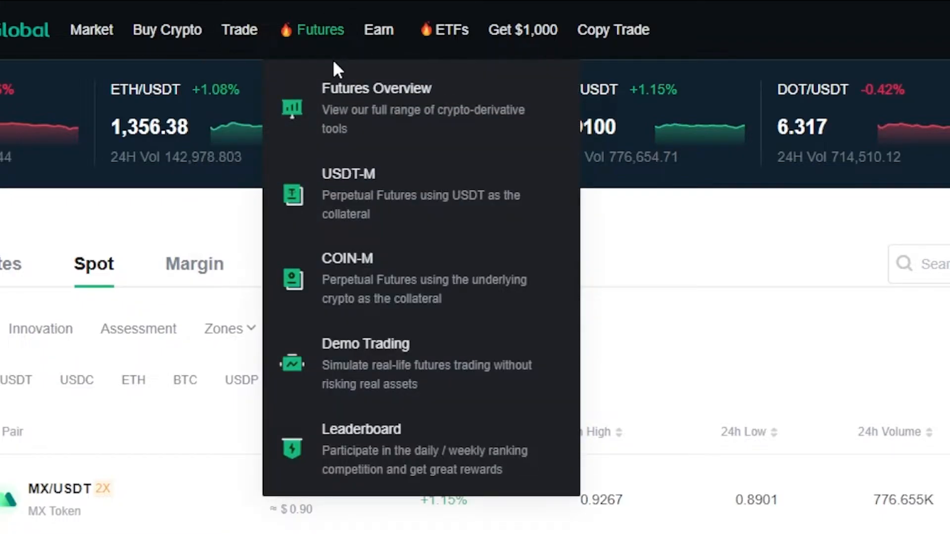
mouse_move(409, 106)
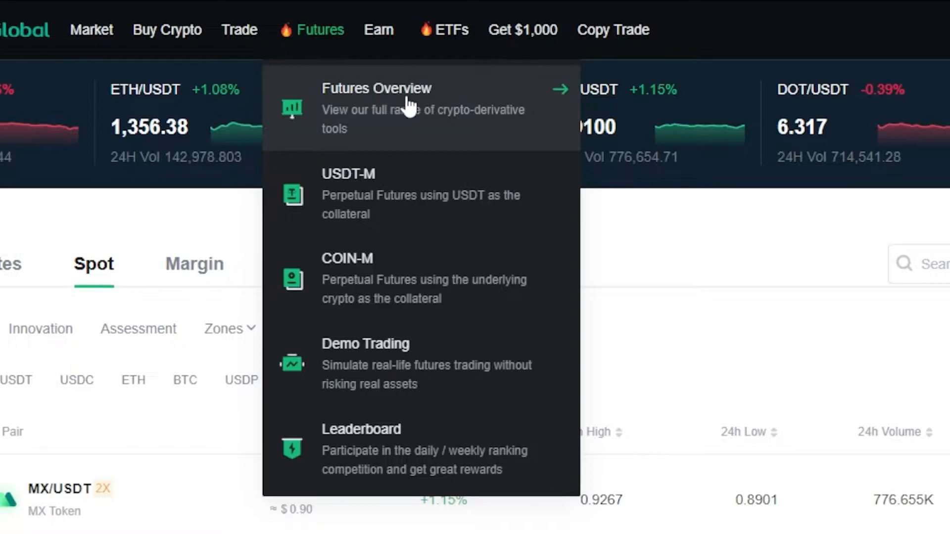
mouse_move(405, 202)
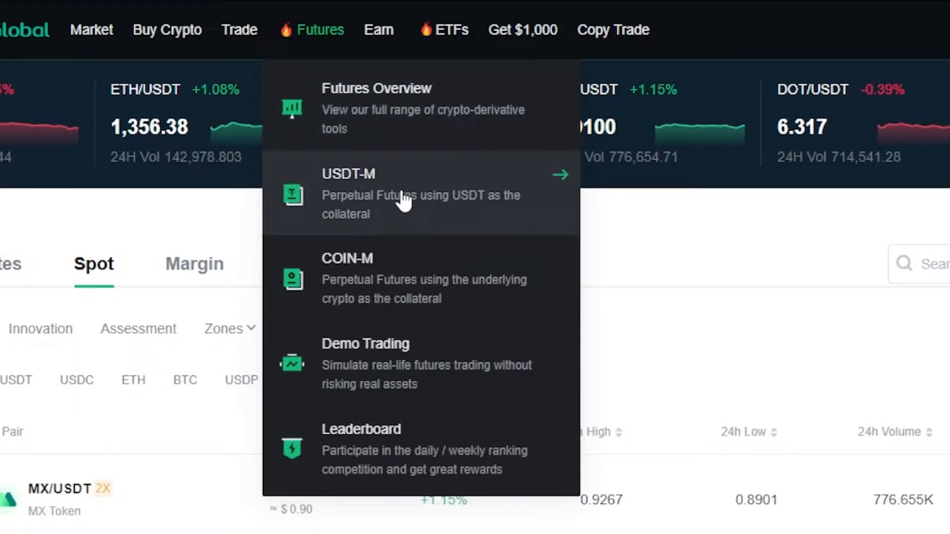
mouse_move(397, 336)
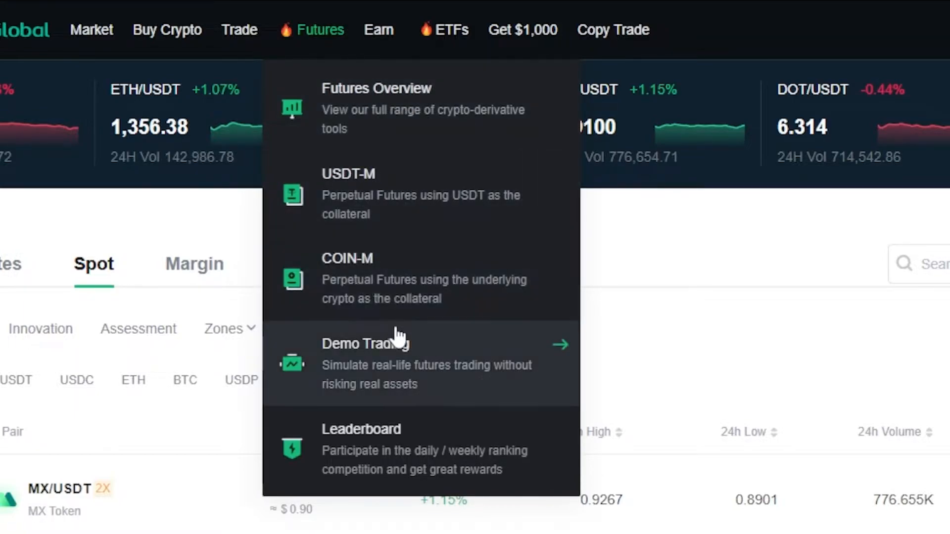
mouse_move(393, 435)
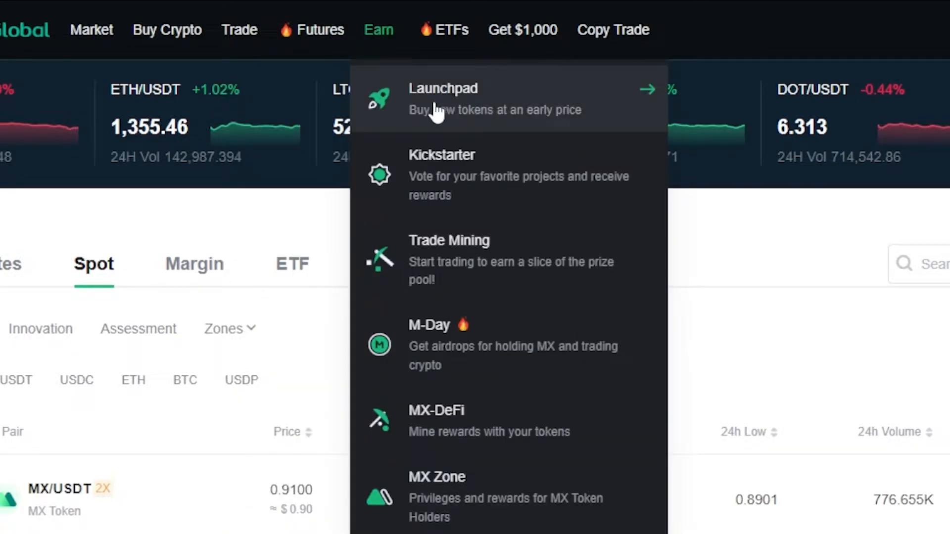
mouse_move(454, 485)
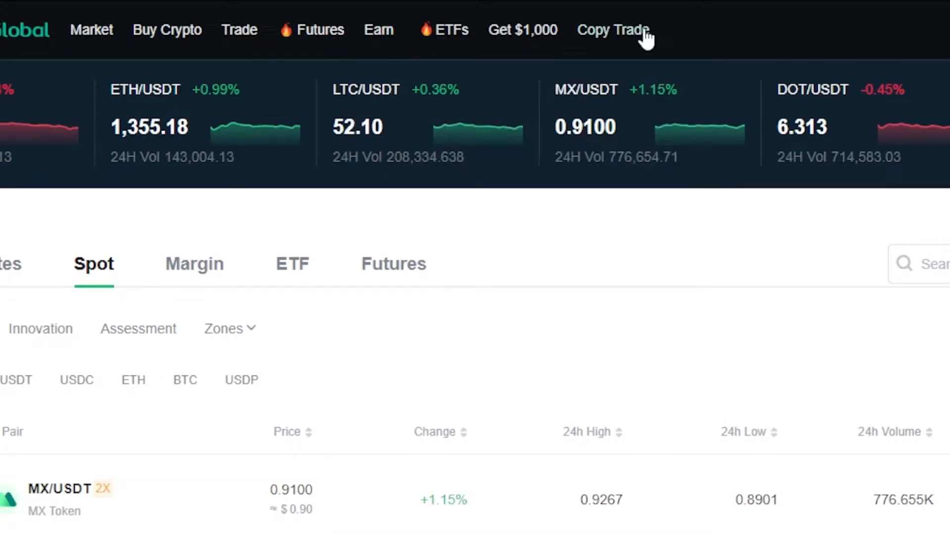
- Go to the USDT-M perpetual futures trading page from the Futures menu
left_click(320, 29)
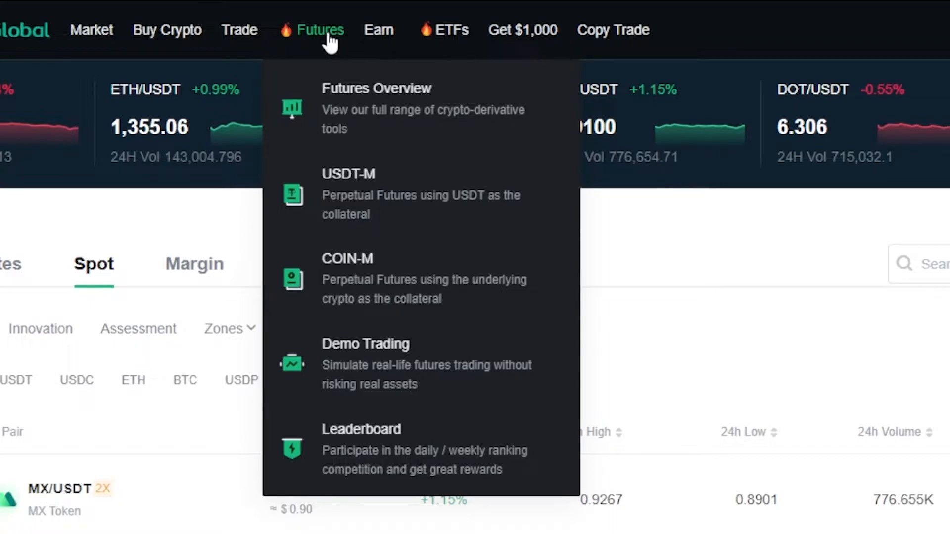
left_click(376, 88)
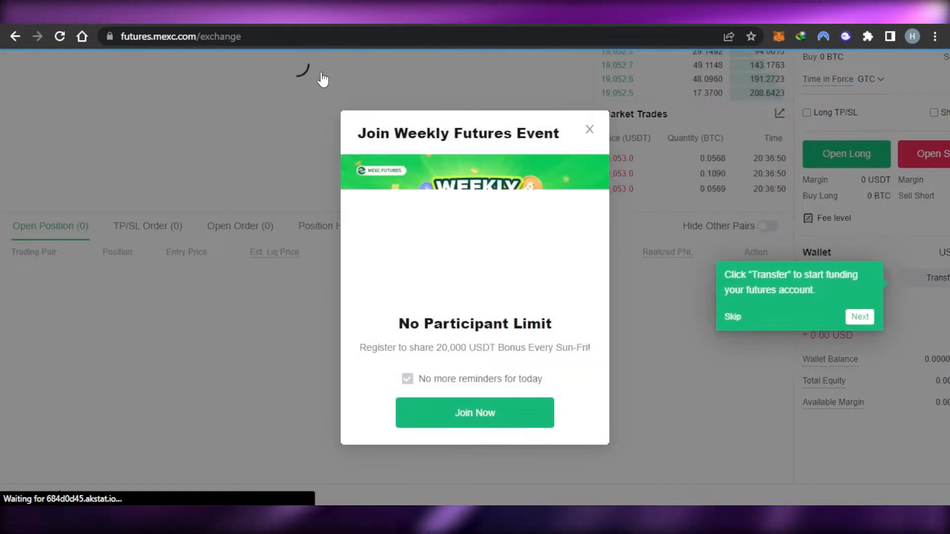
- Dismiss the Weekly Futures Event and M-Day promotional pop-ups
left_click(588, 129)
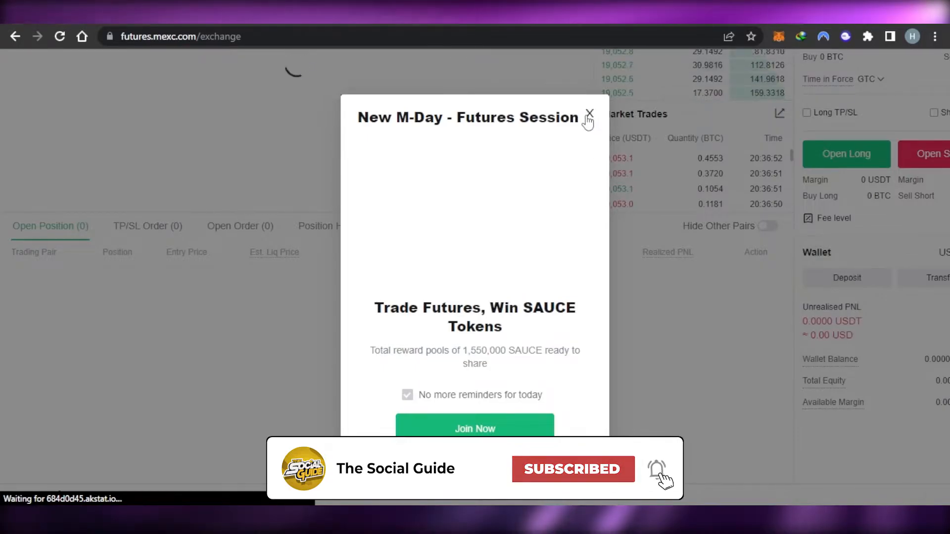
left_click(588, 115)
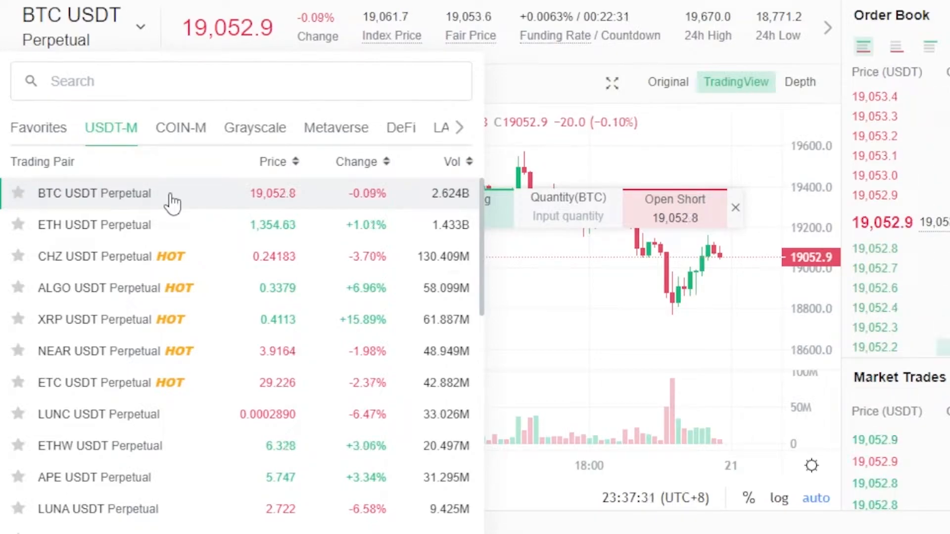
mouse_move(166, 294)
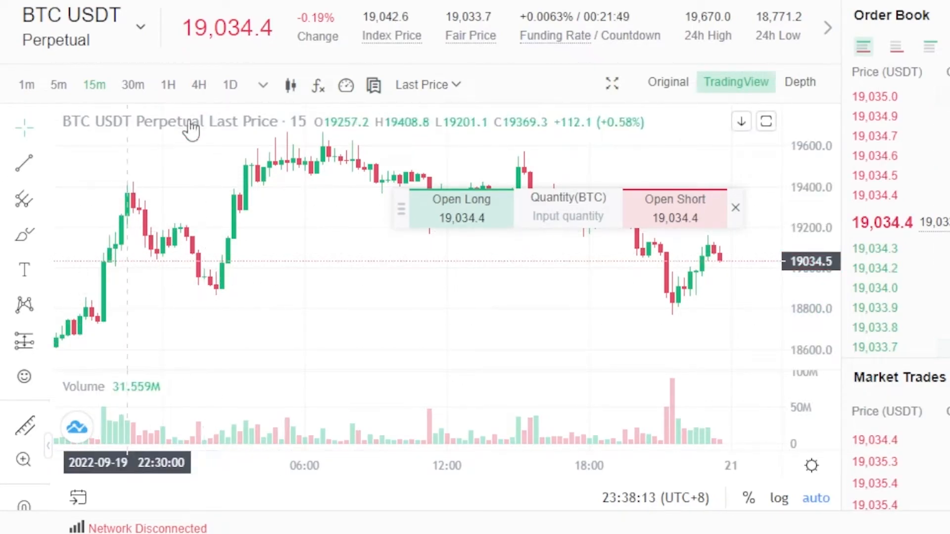
mouse_move(264, 136)
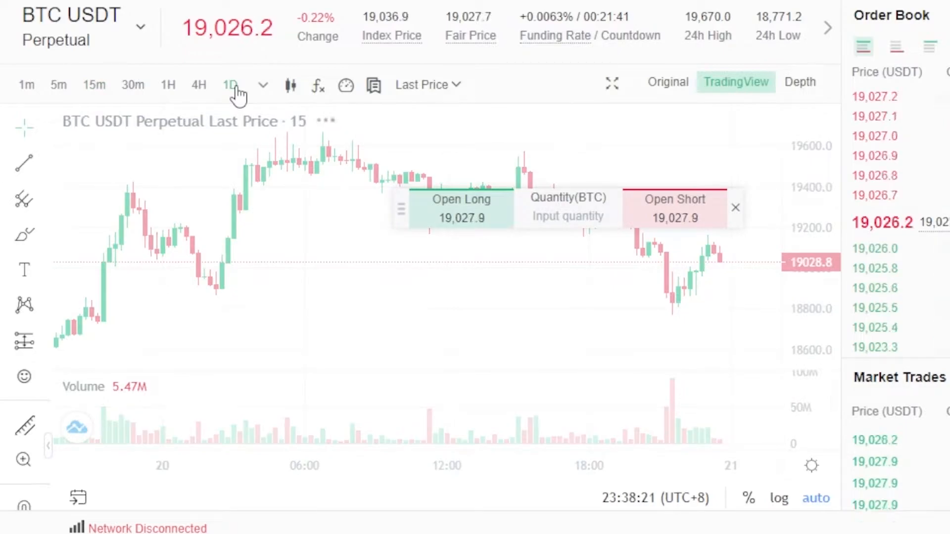
left_click(229, 84)
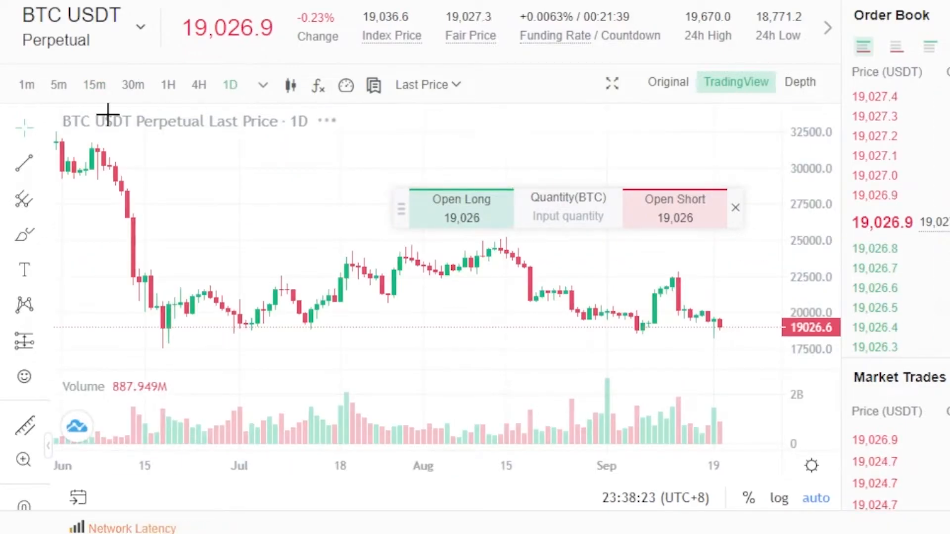
mouse_move(141, 333)
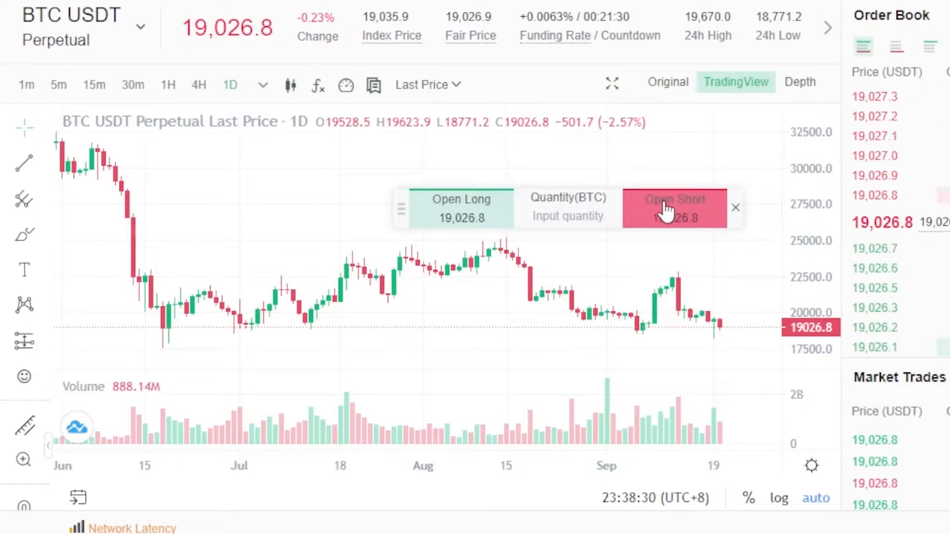
mouse_move(496, 255)
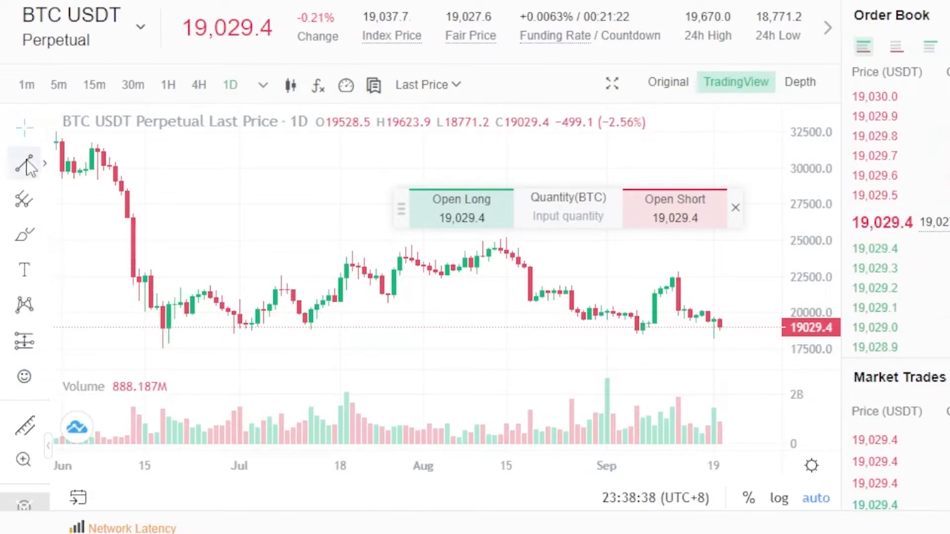
mouse_move(26, 340)
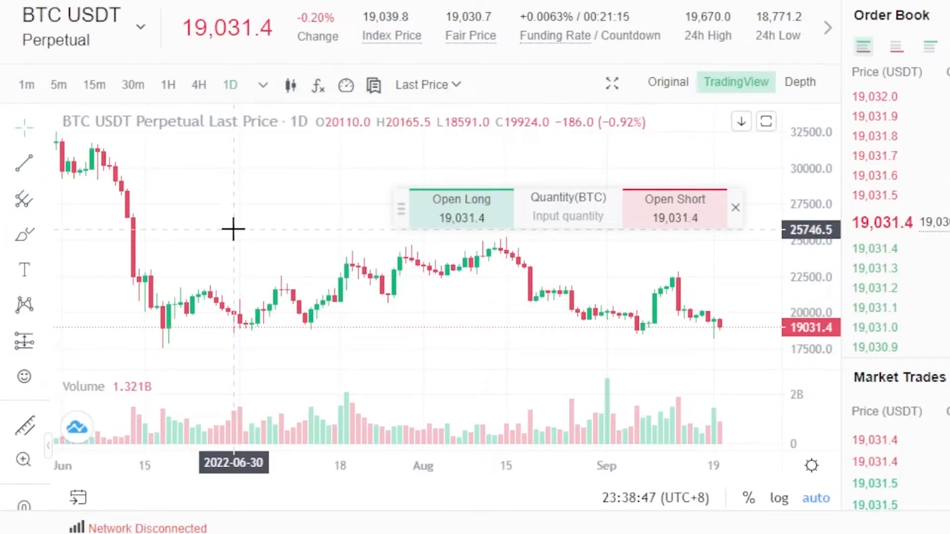
mouse_move(72, 166)
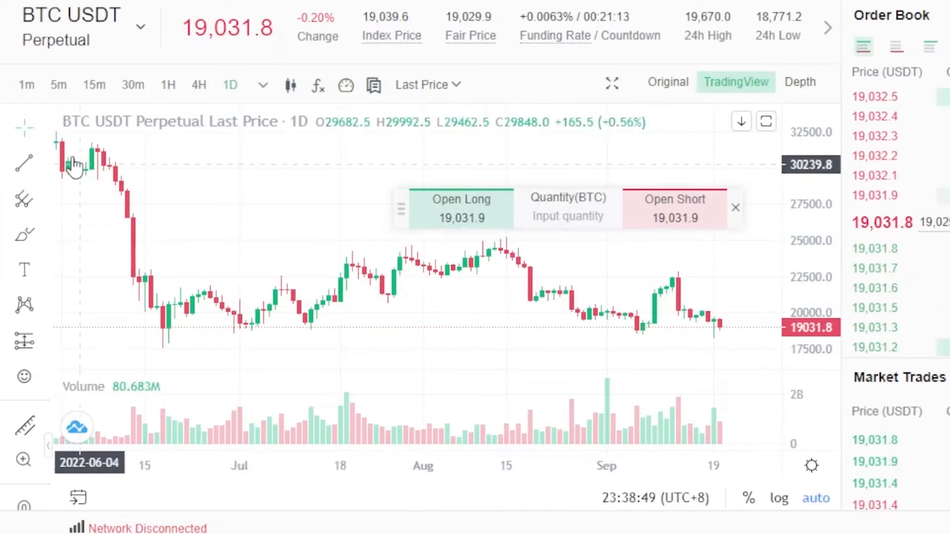
mouse_move(176, 188)
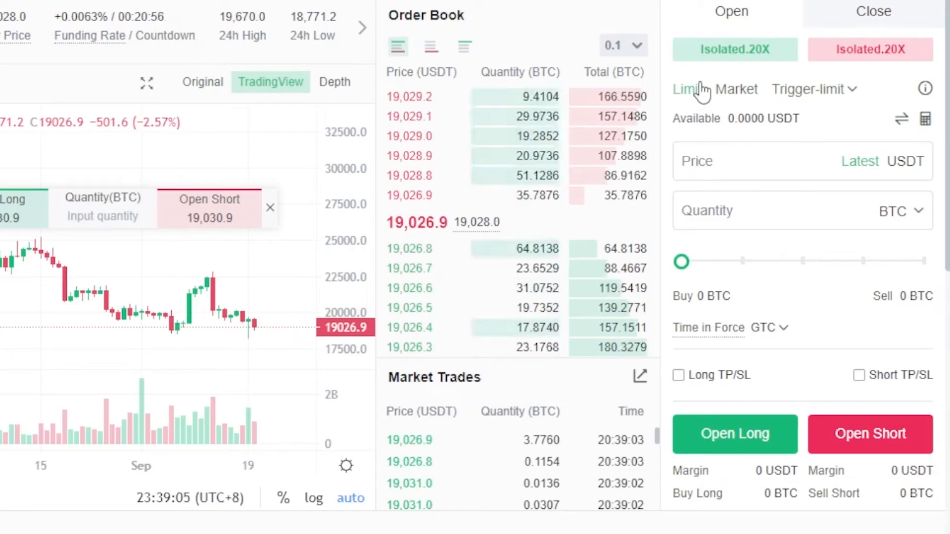
- Enter 20000 USDT as the limit order price for BTC USDT perpetual
left_click(757, 161)
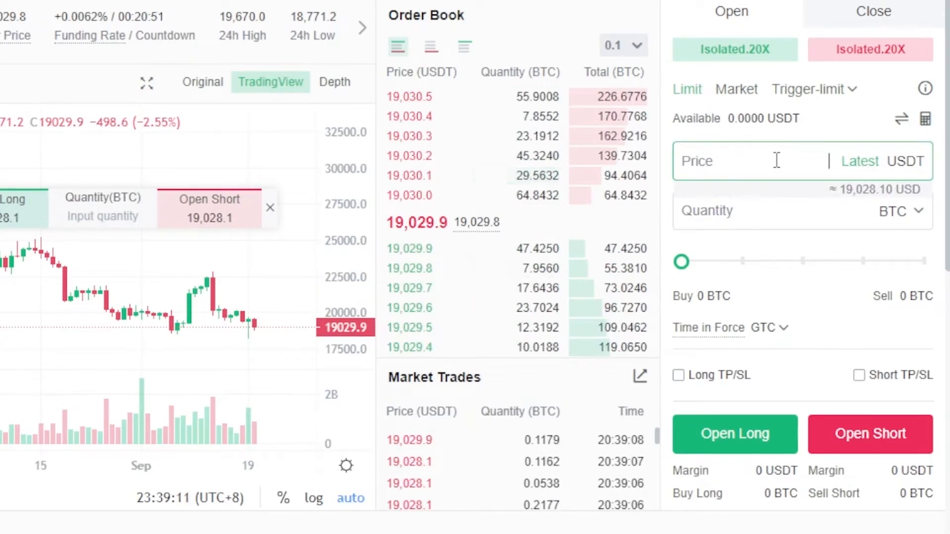
type("20000")
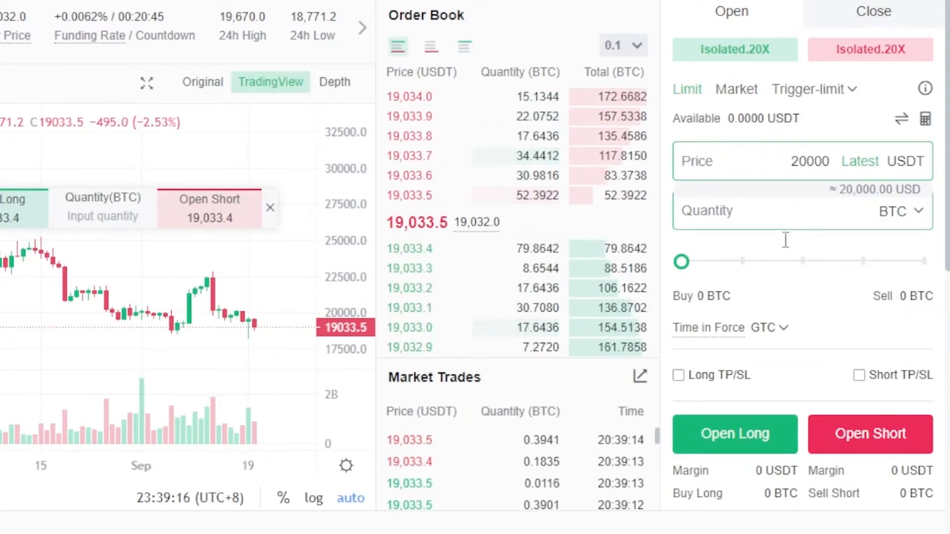
scroll("down", 3)
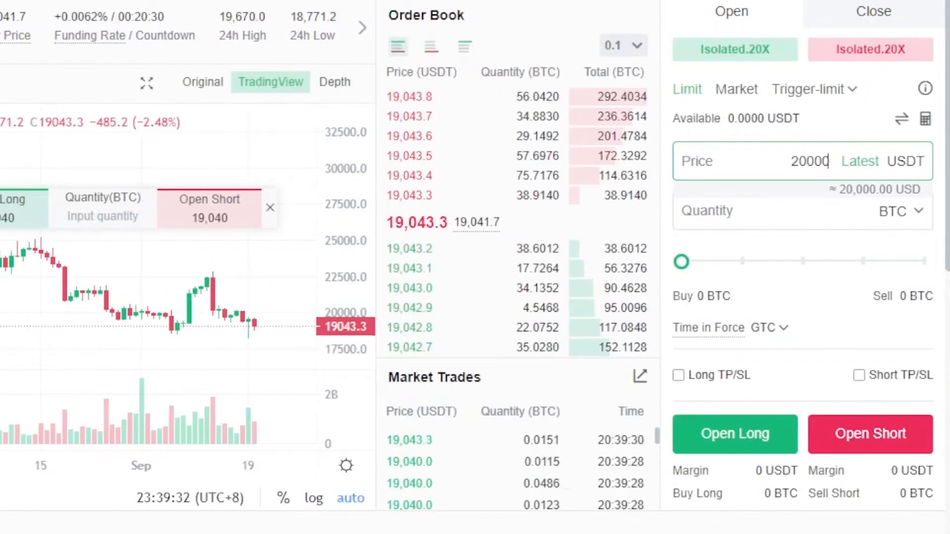
scroll("down", 3)
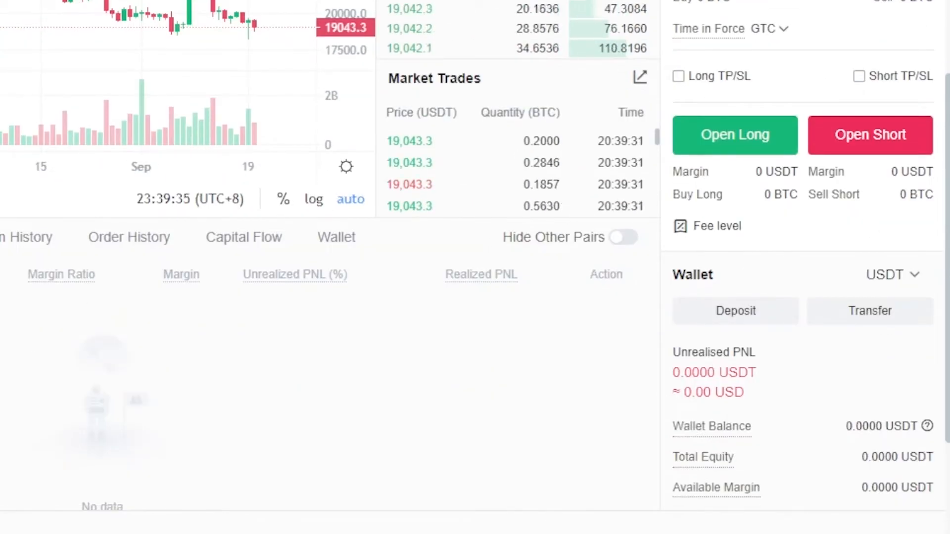
scroll("down", 3)
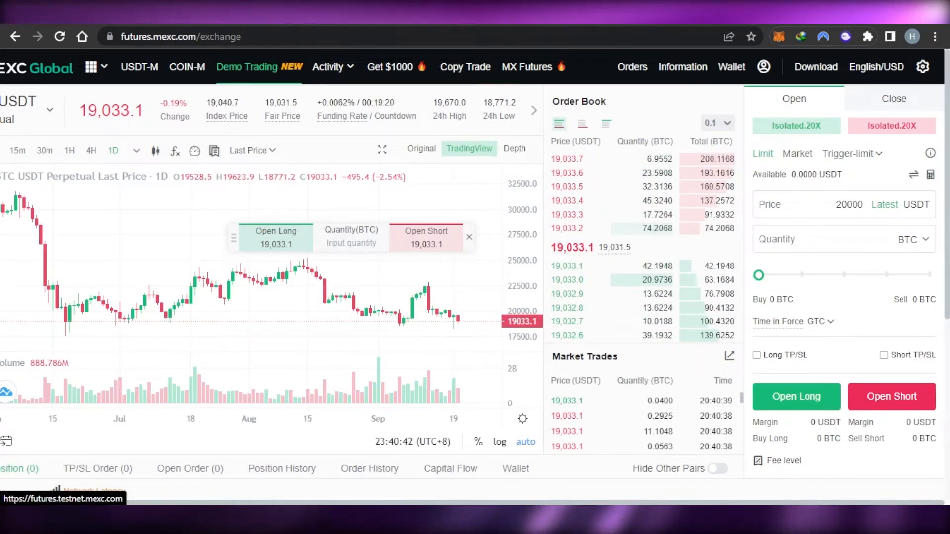
- Enter Demo Trading and advance through two tutorial tips
left_click(246, 66)
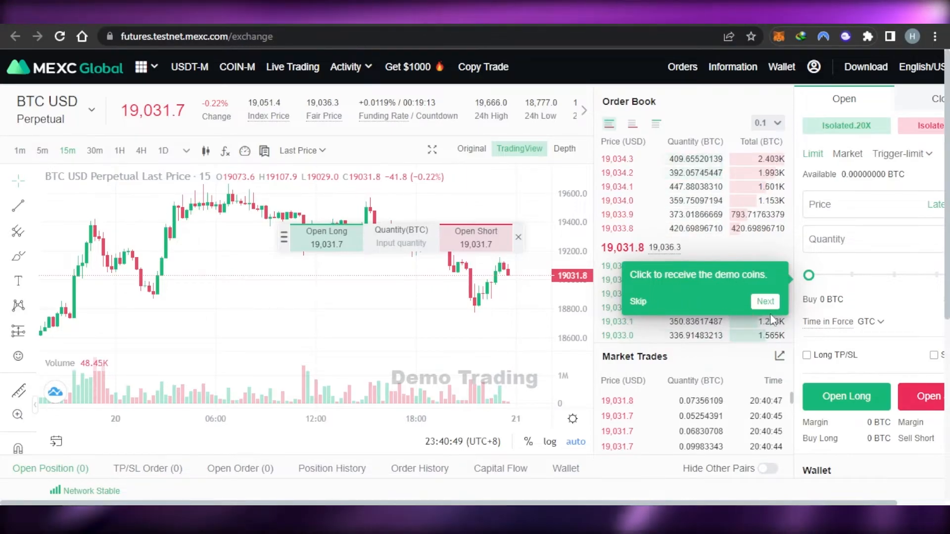
left_click(765, 301)
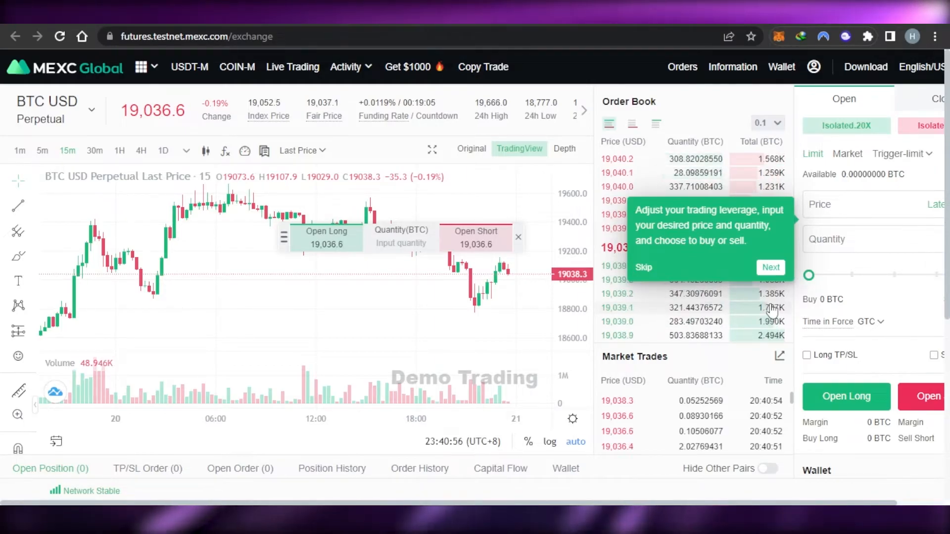
left_click(771, 268)
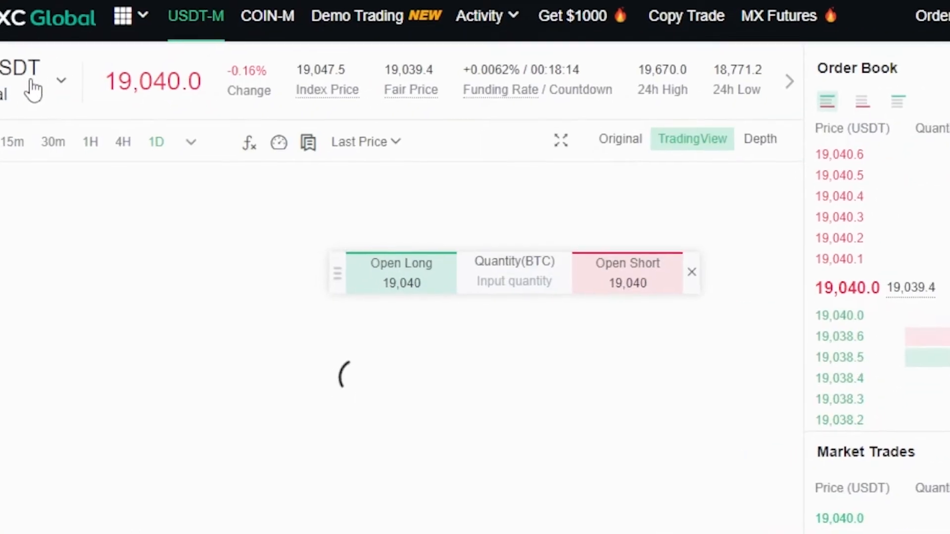
- Browse the COIN-M and themed contract lists, then select ETH USD Perpetual under COIN-M
left_click(60, 80)
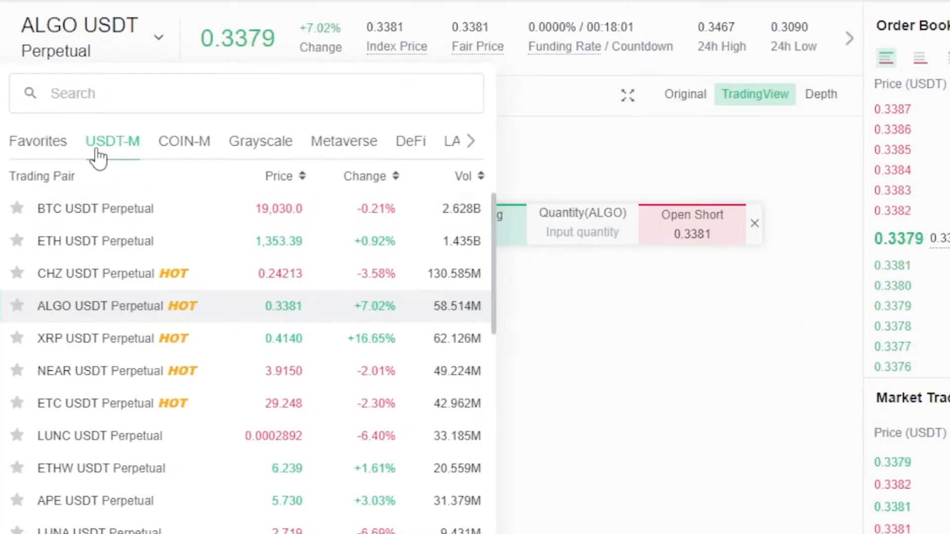
left_click(184, 142)
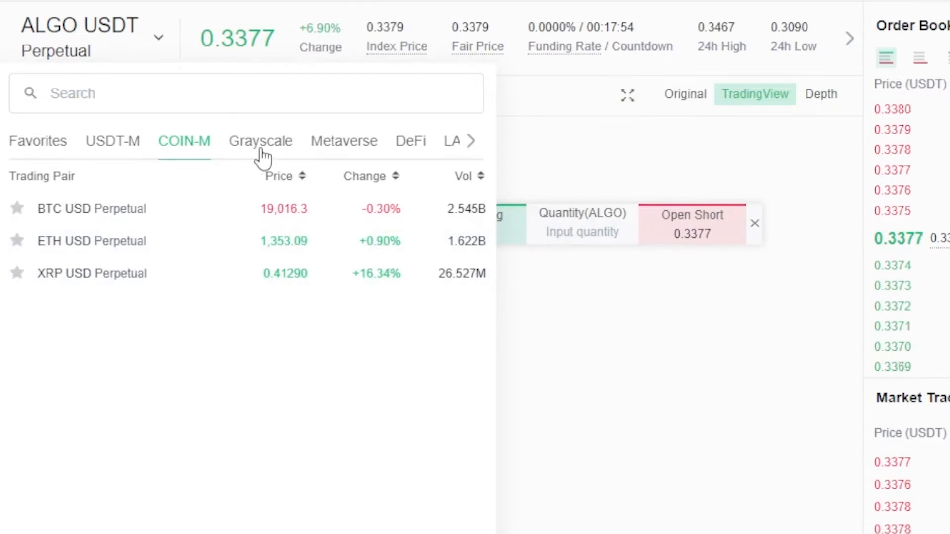
left_click(343, 141)
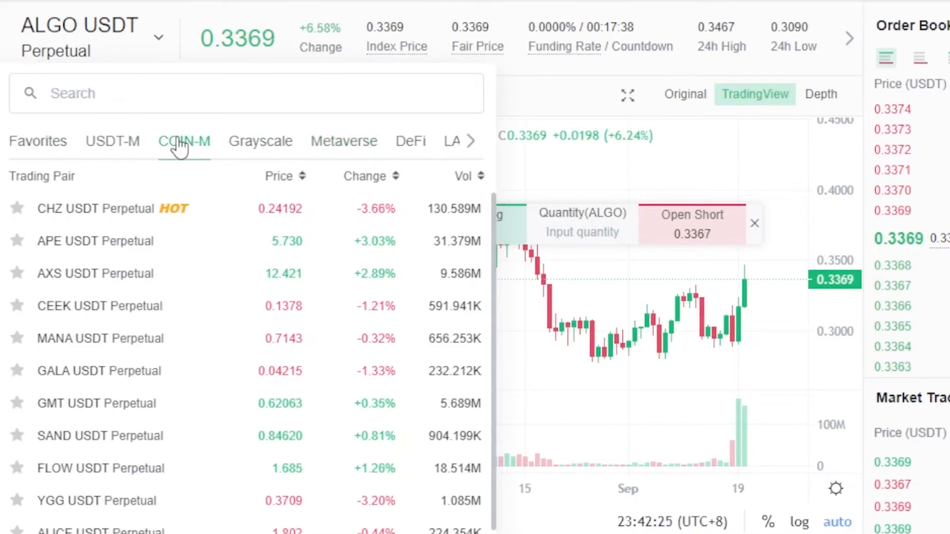
left_click(184, 141)
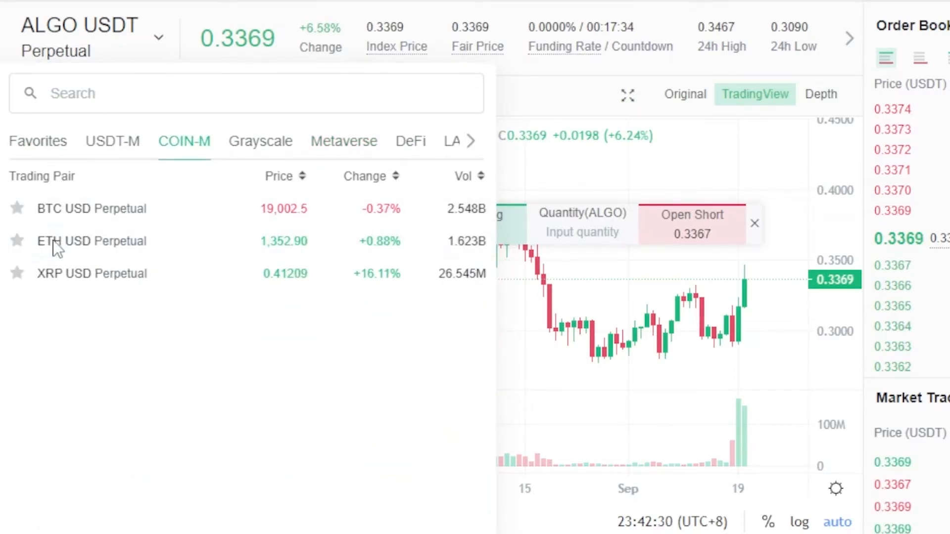
left_click(92, 240)
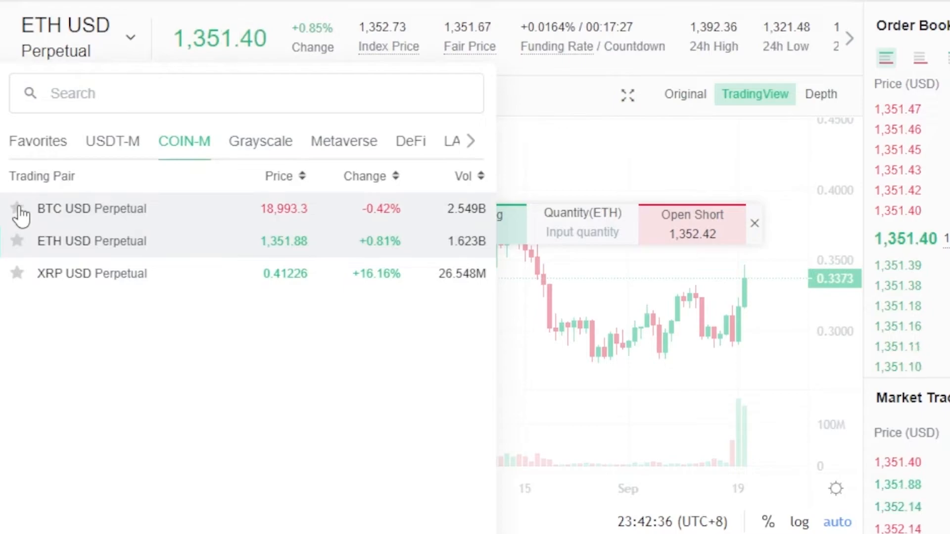
mouse_move(870, 112)
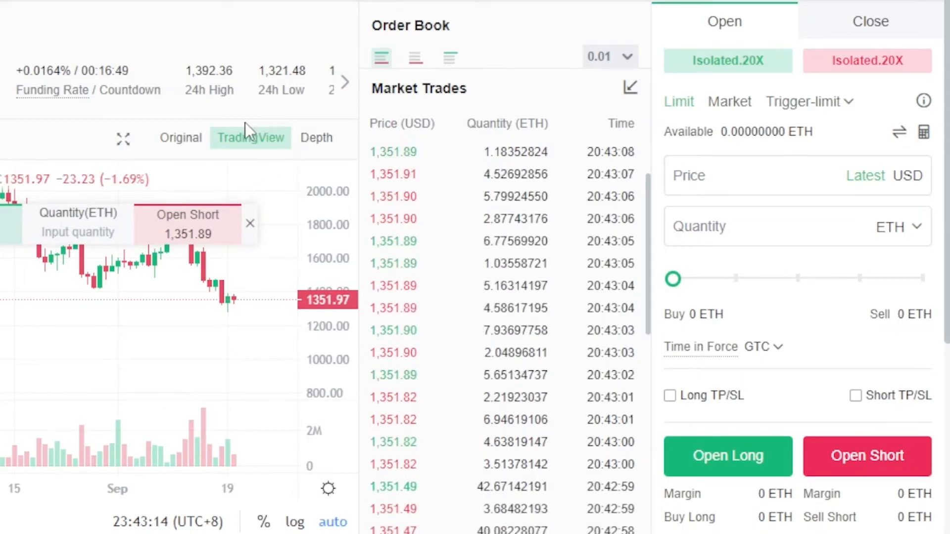
mouse_move(72, 28)
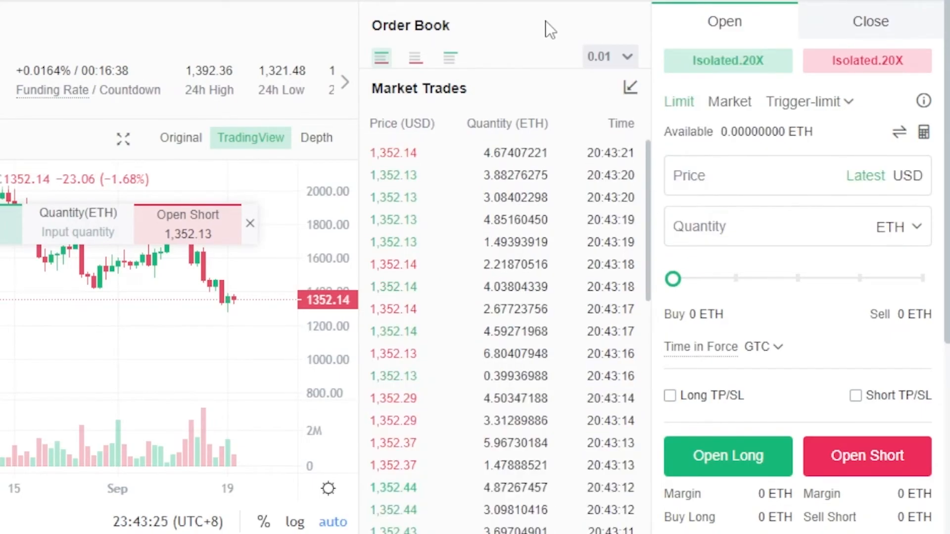
mouse_move(702, 176)
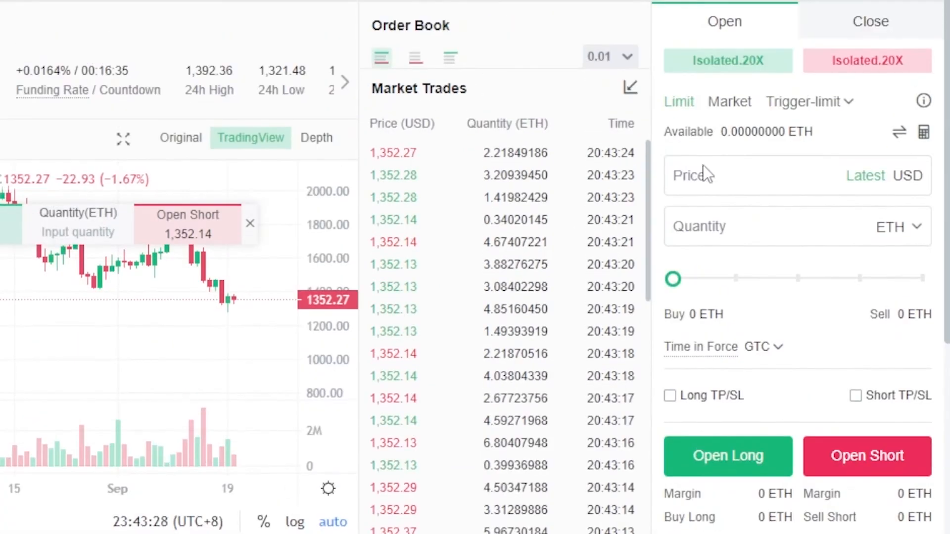
mouse_move(934, 132)
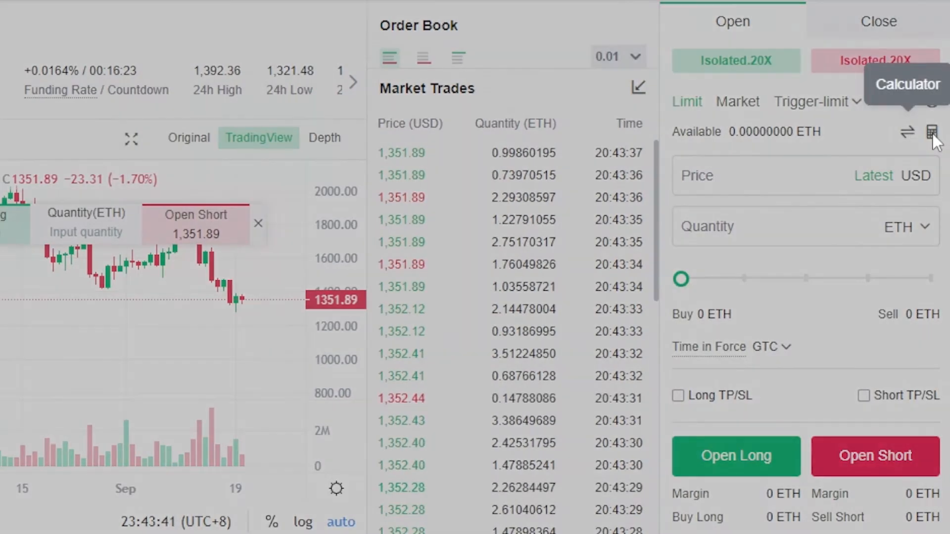
left_click(933, 131)
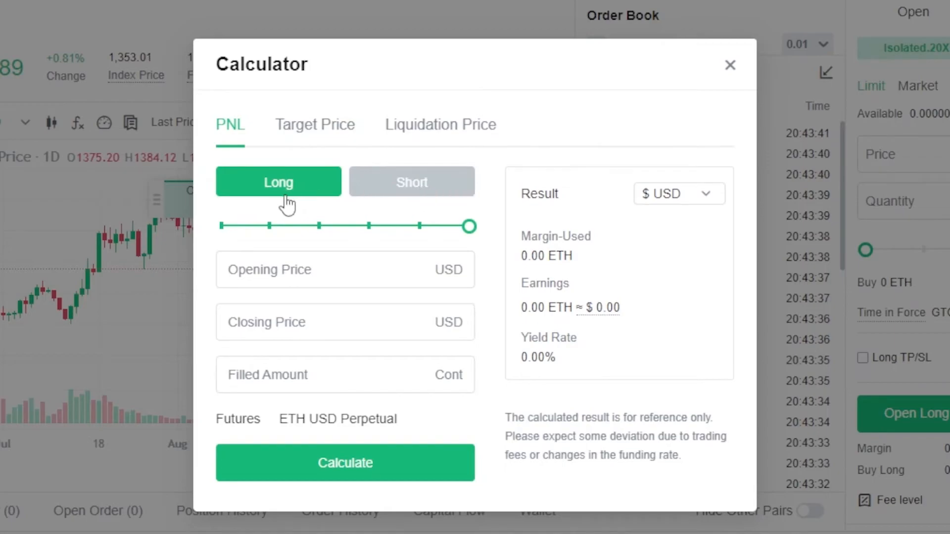
left_click(345, 270)
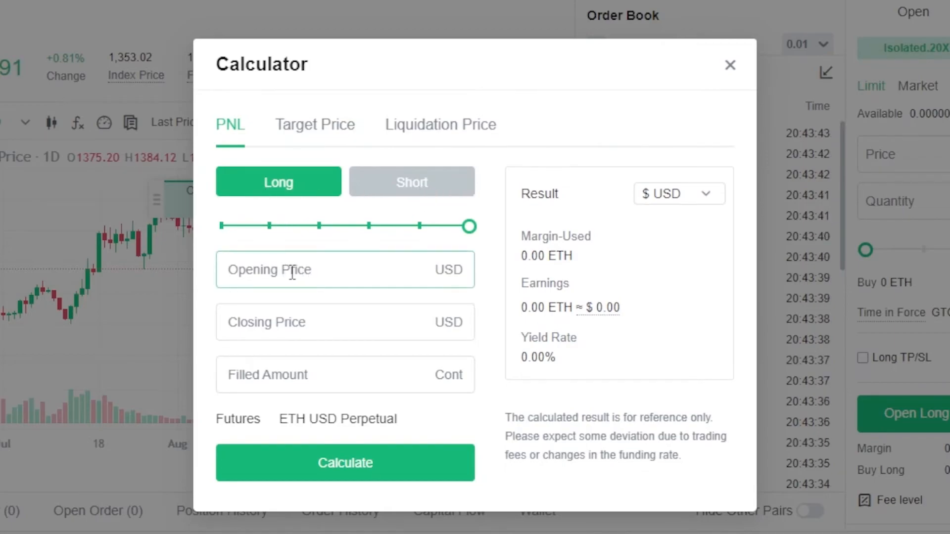
left_click(344, 374)
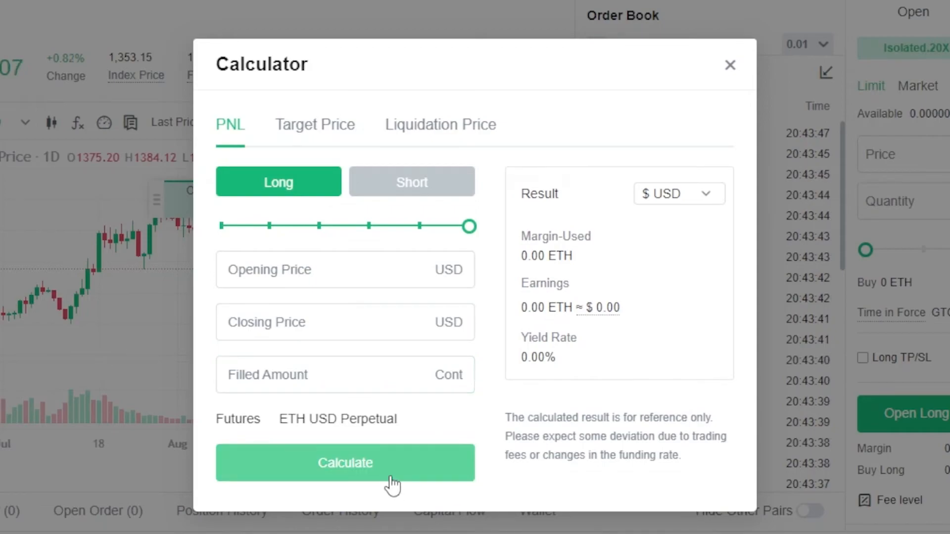
left_click(345, 270)
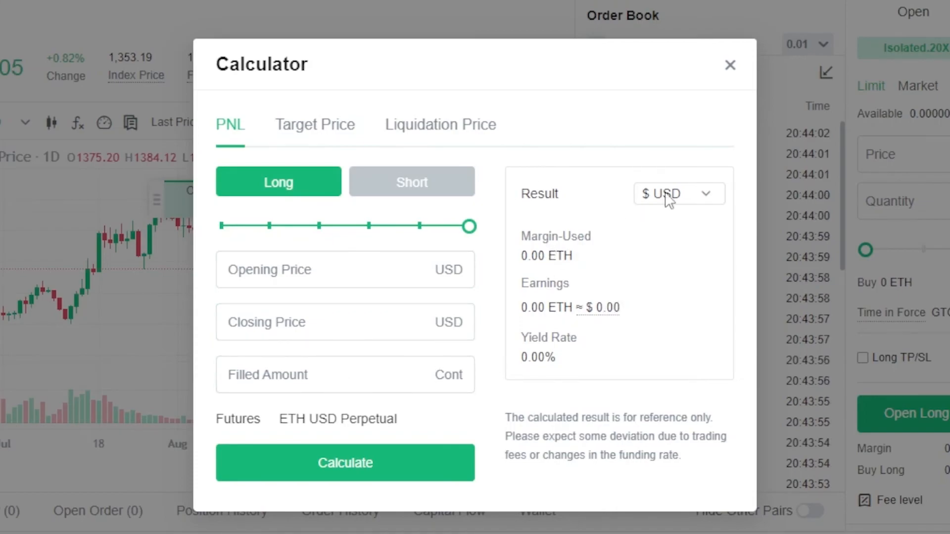
left_click(678, 194)
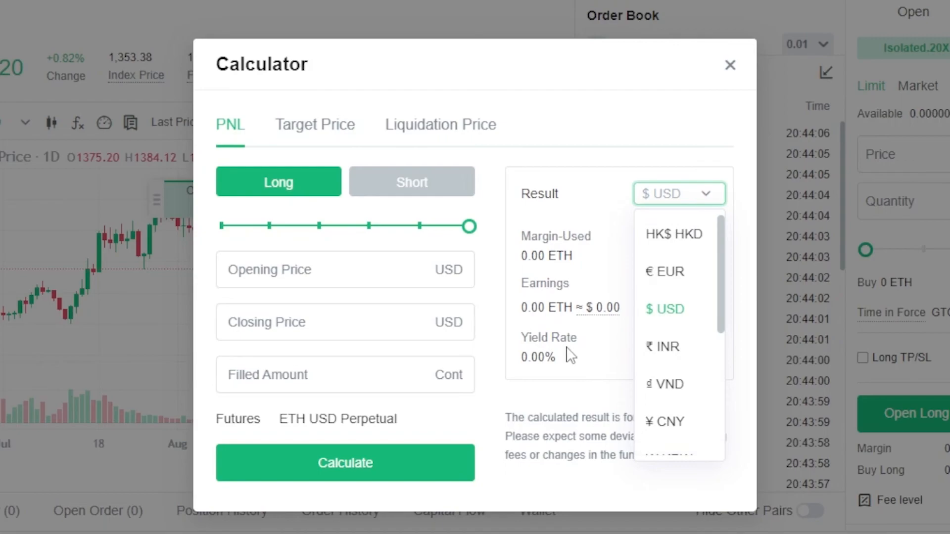
left_click(664, 309)
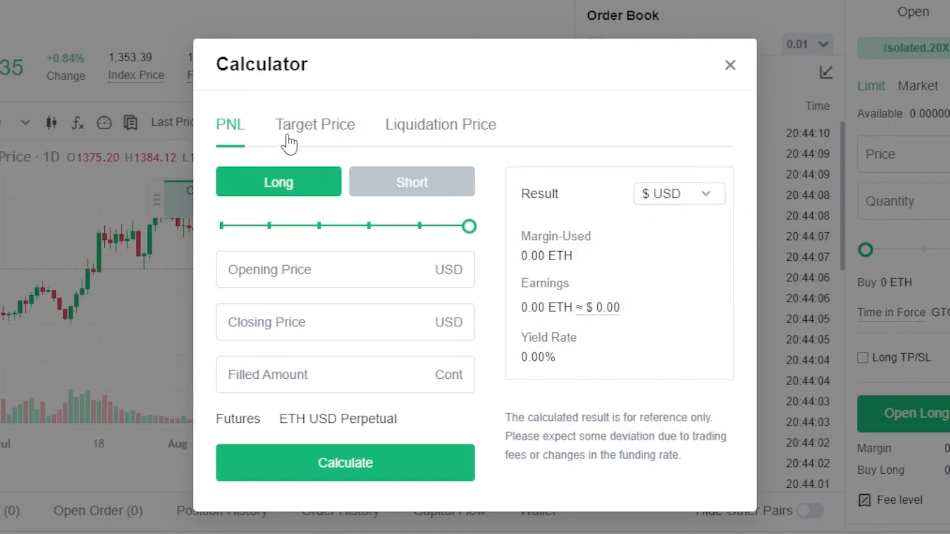
left_click(315, 124)
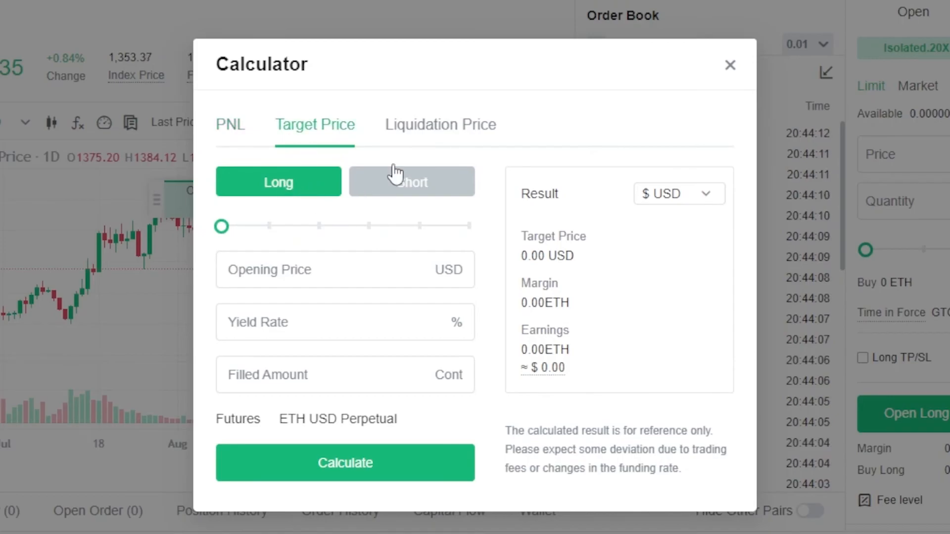
left_click(441, 125)
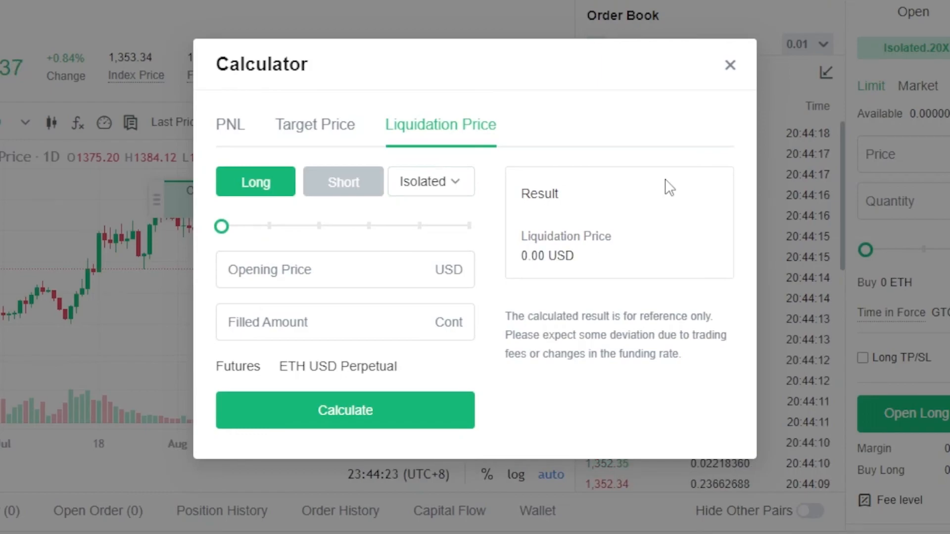
left_click(730, 66)
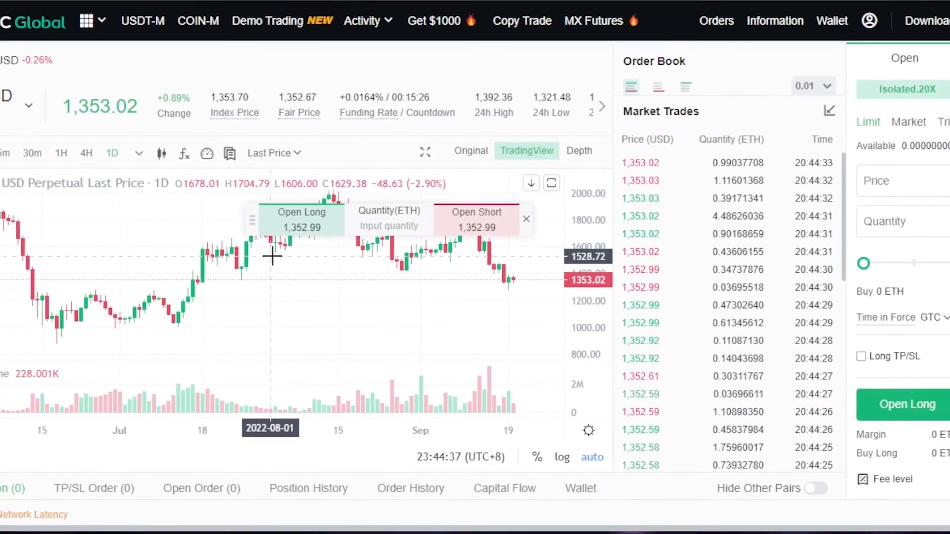